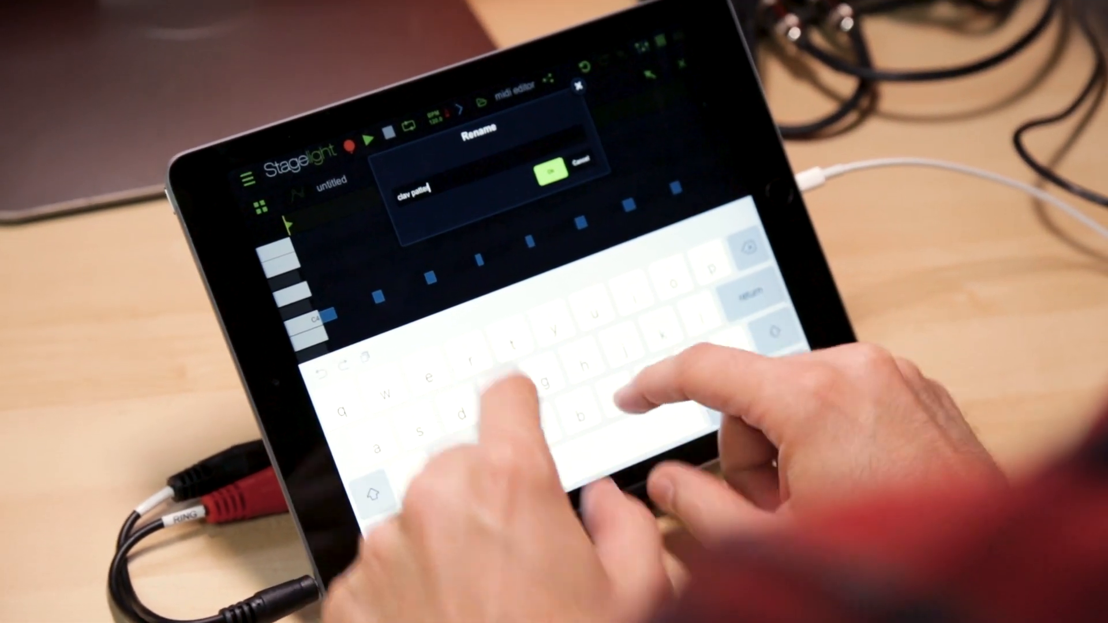
# Step: Confirm the Rename dialog so the MIDI clip is named 'clav pattern'
pyautogui.click(550, 172)
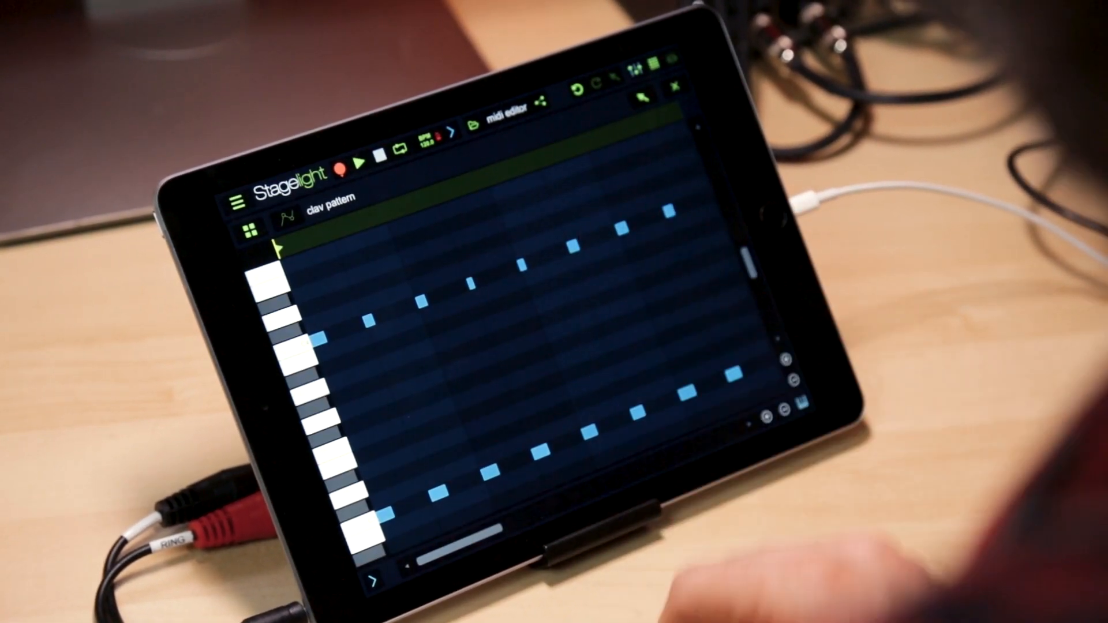